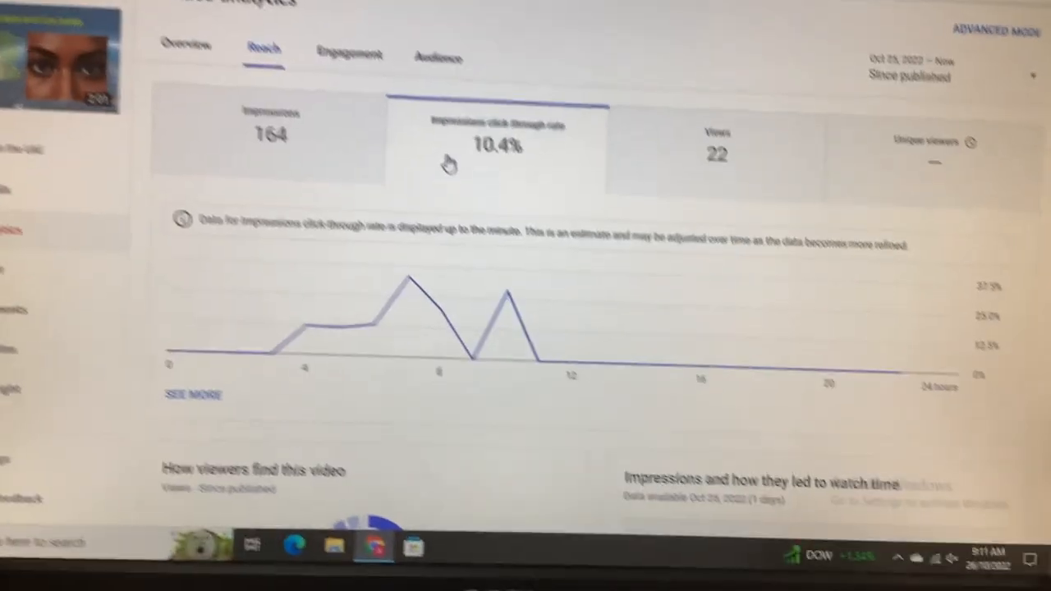
scroll(down, 3)
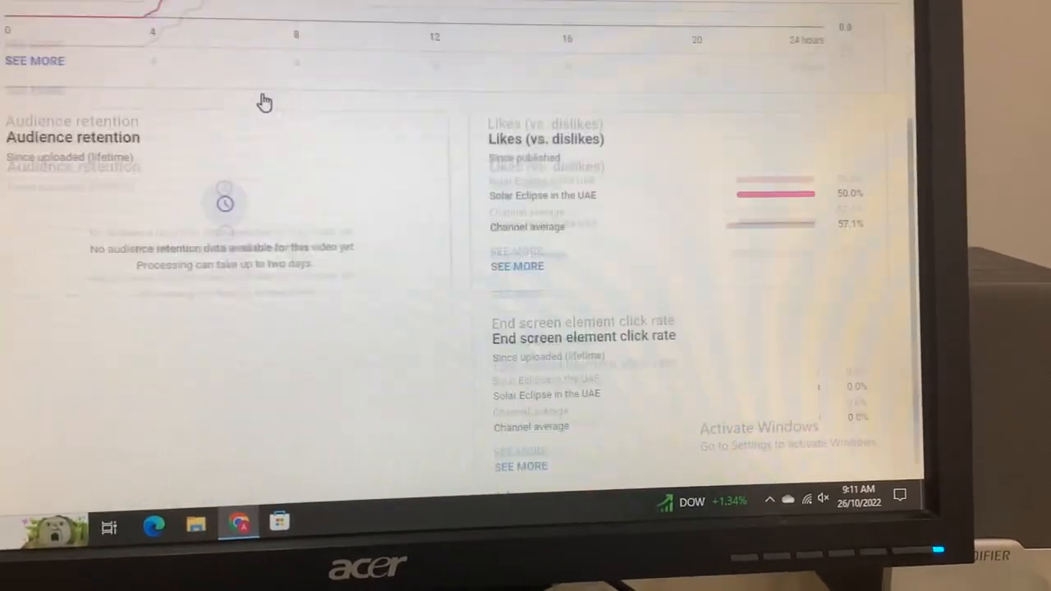